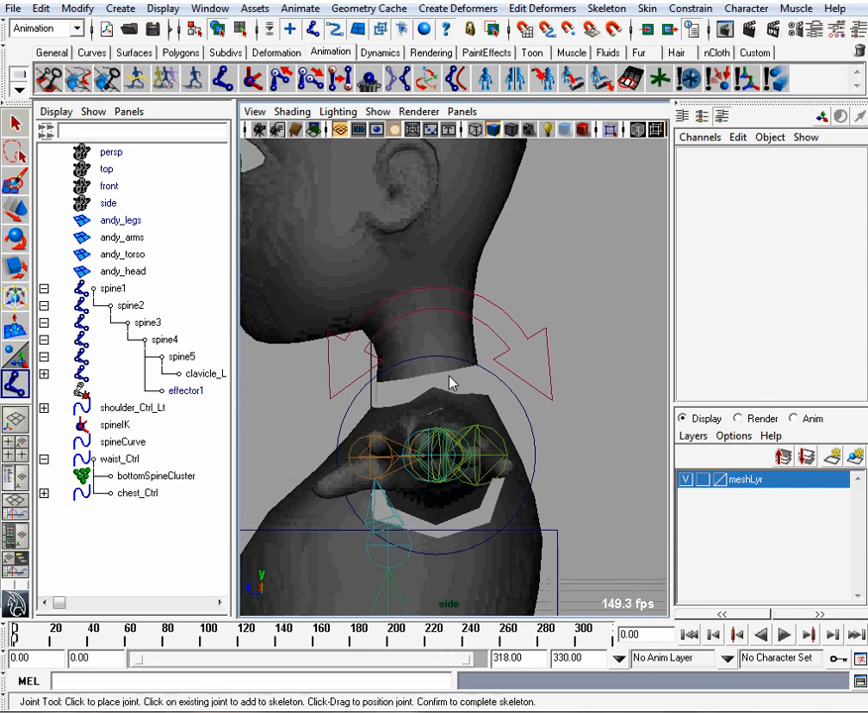
# Place joints at the neck base, head base and head top, completing the three-joint chain.
pyautogui.click(443, 395)
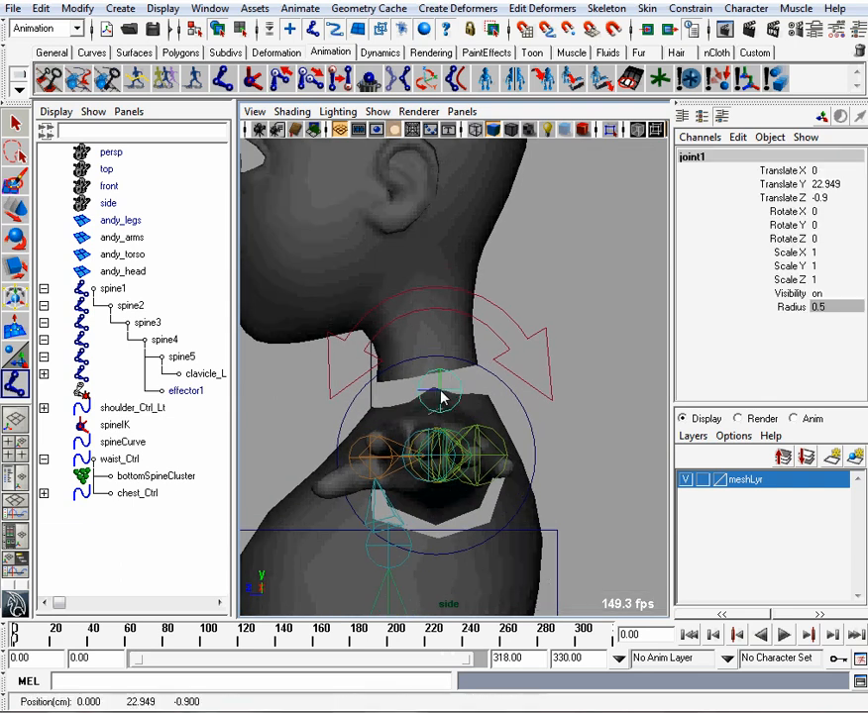
pyautogui.click(440, 397)
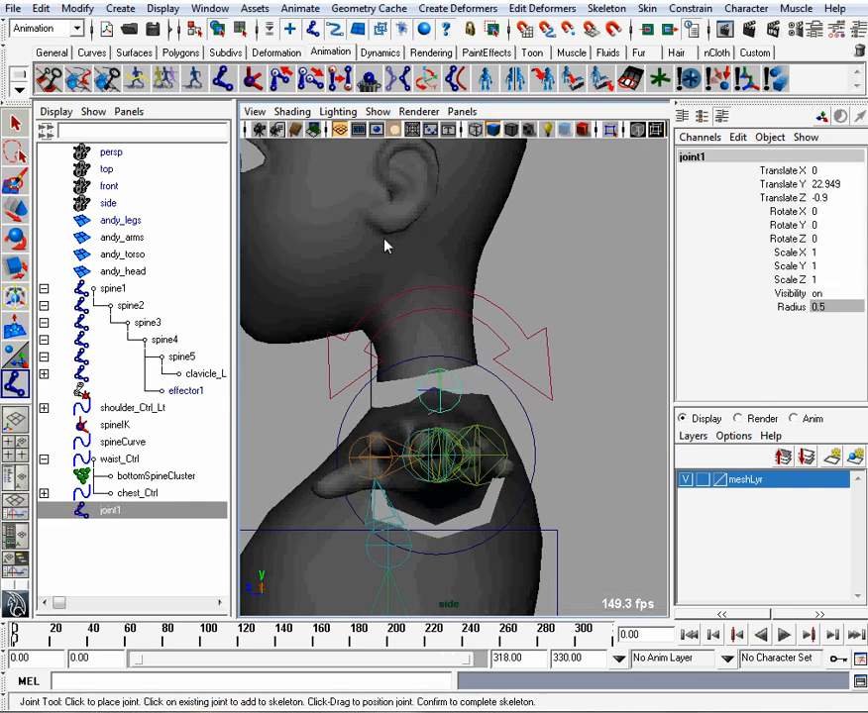
pyautogui.click(384, 242)
pyautogui.write('neck')
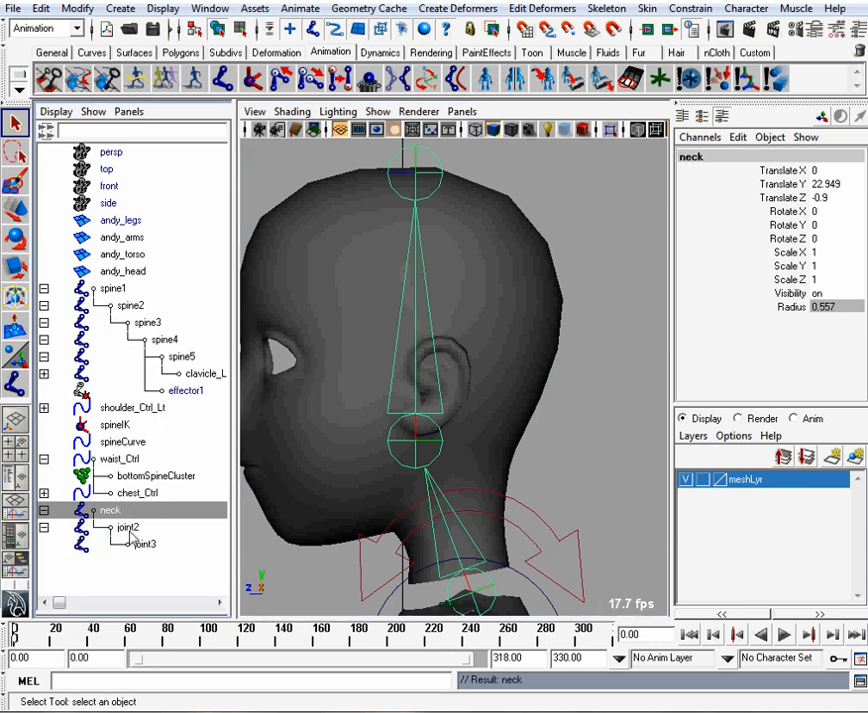
pyautogui.click(127, 527)
pyautogui.write('head')
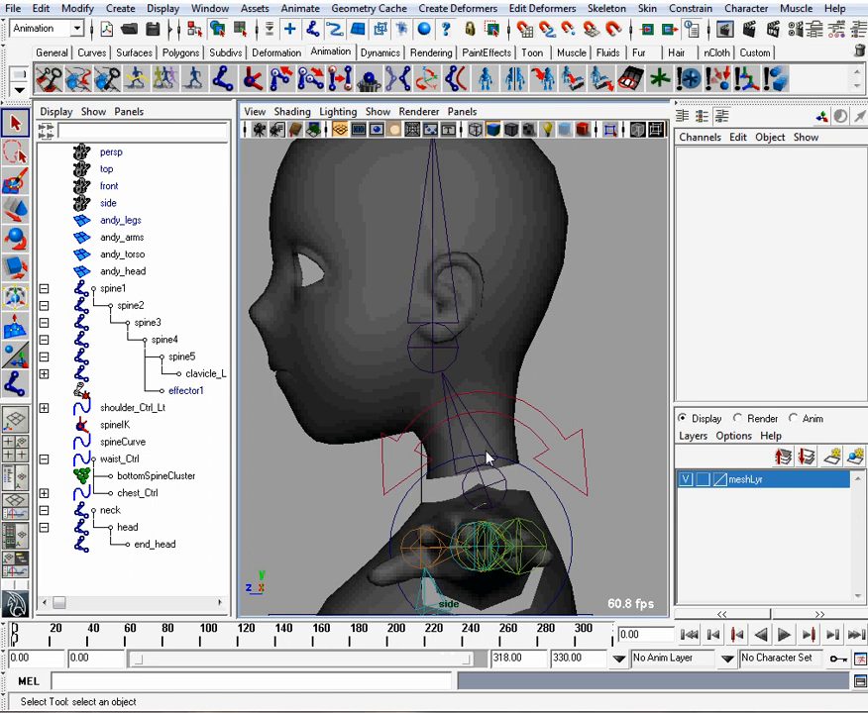
# Smooth-bind andy_head to the neck joint via the Smooth Bind options, creating a skin cluster.
pyautogui.click(495, 485)
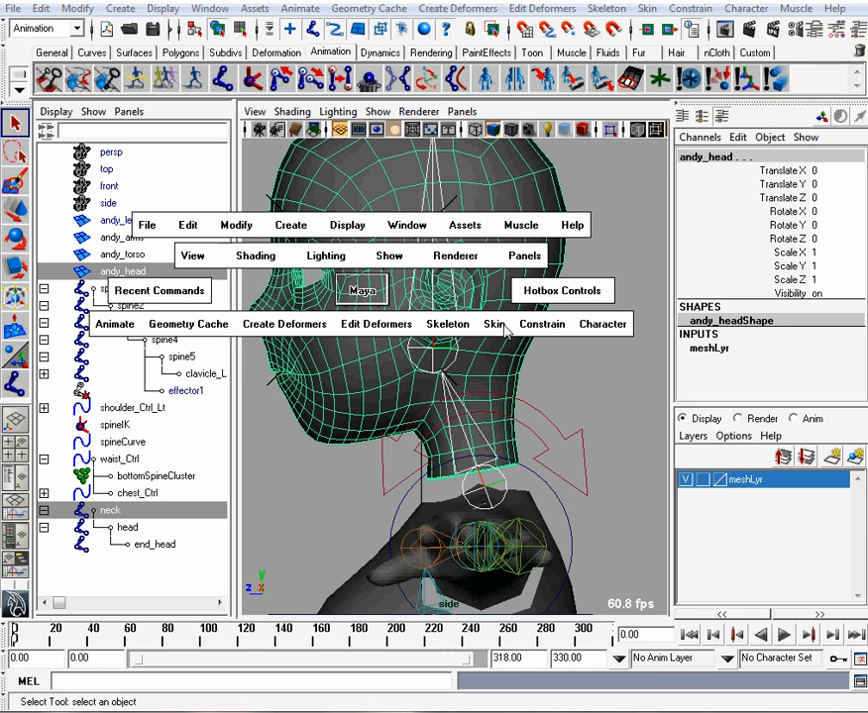
pyautogui.click(495, 324)
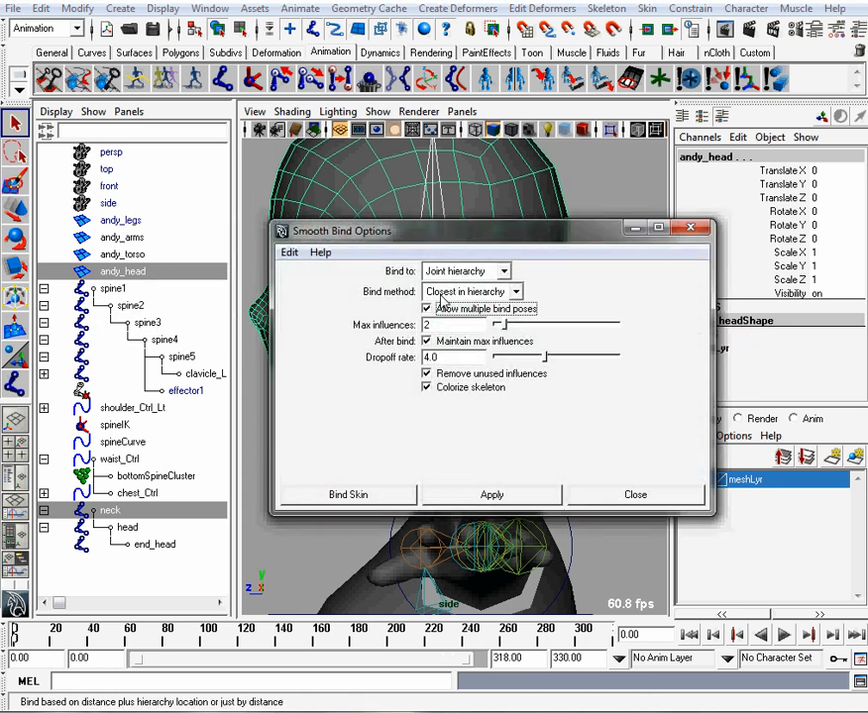
pyautogui.click(492, 495)
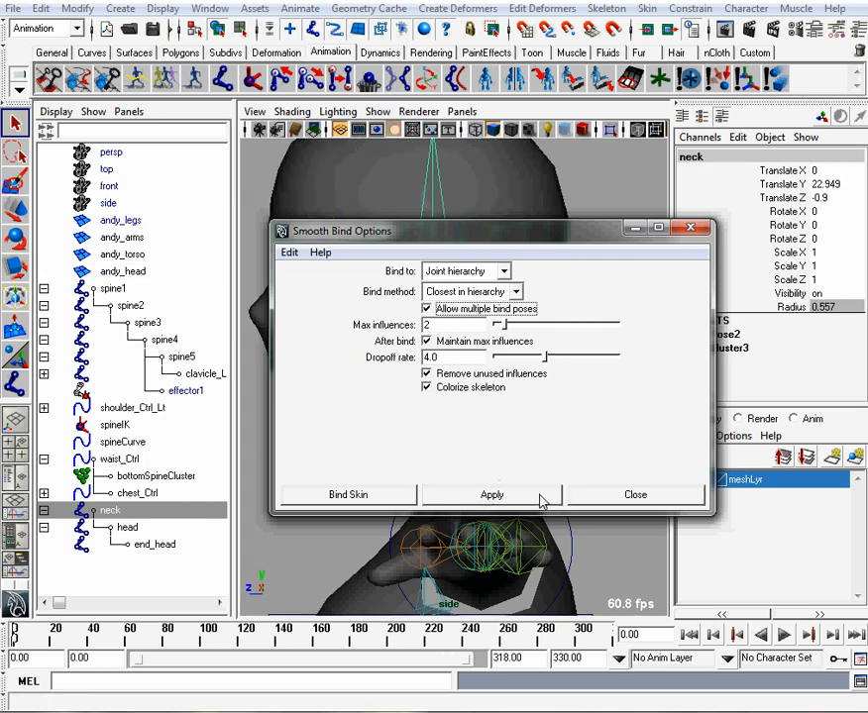
pyautogui.click(491, 495)
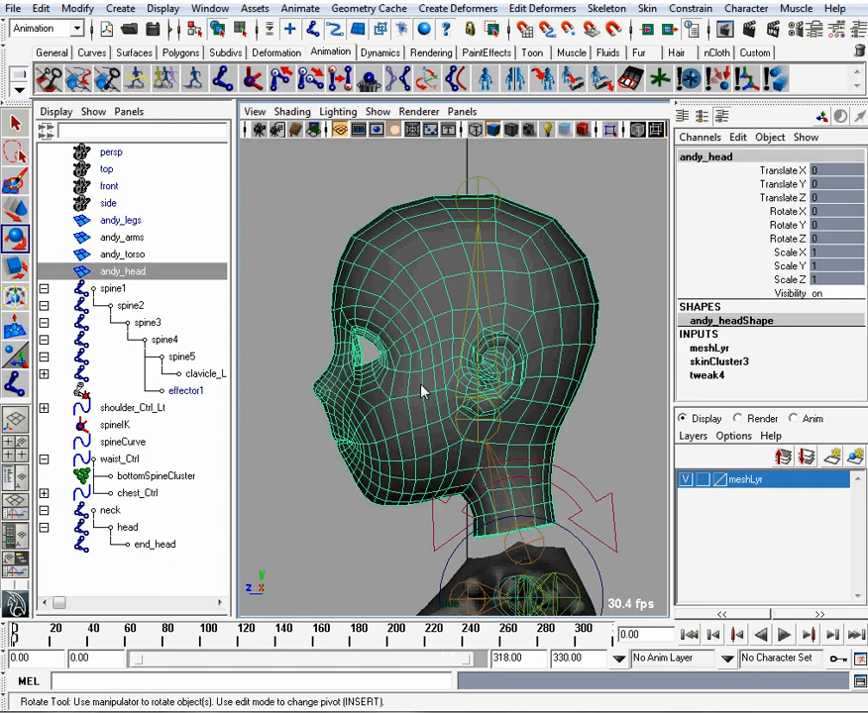
pyautogui.moveTo(630, 79)
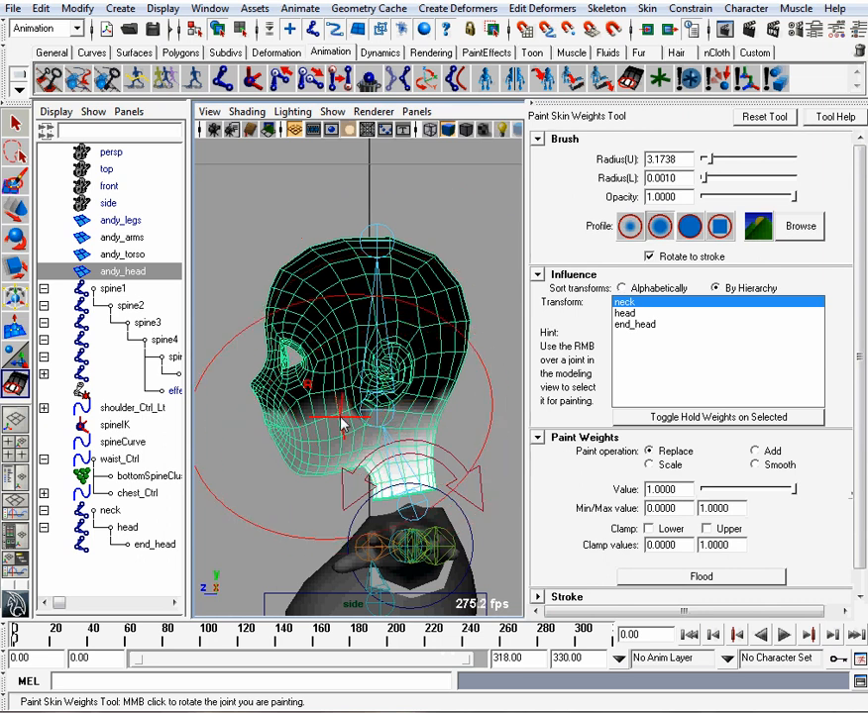
# Paint the neck joint's influence onto the lower neck, then move on to the head joint's weights.
pyautogui.moveTo(341, 426); pyautogui.dragTo(361, 333)
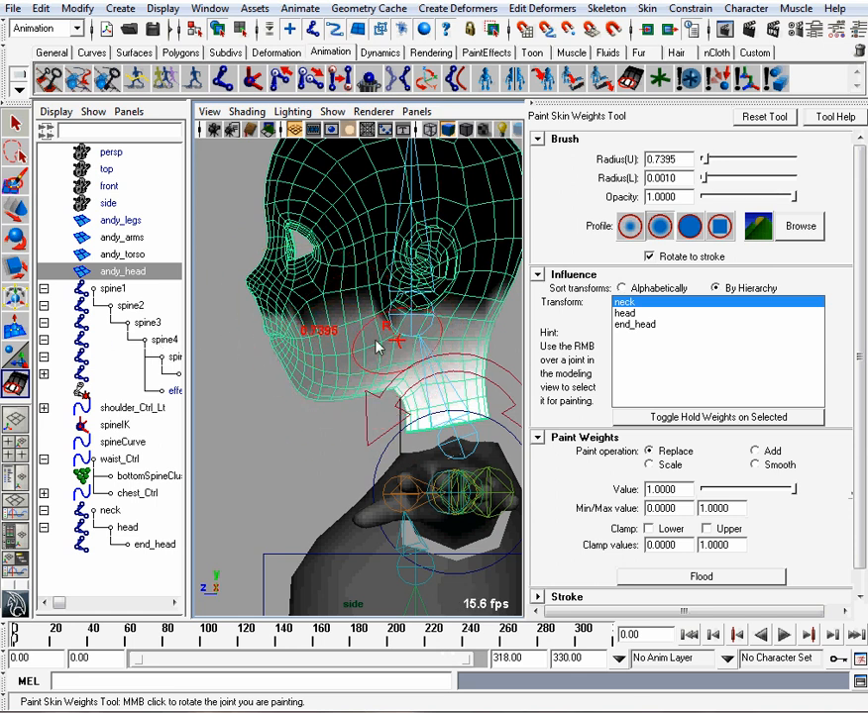
pyautogui.moveTo(317, 375)
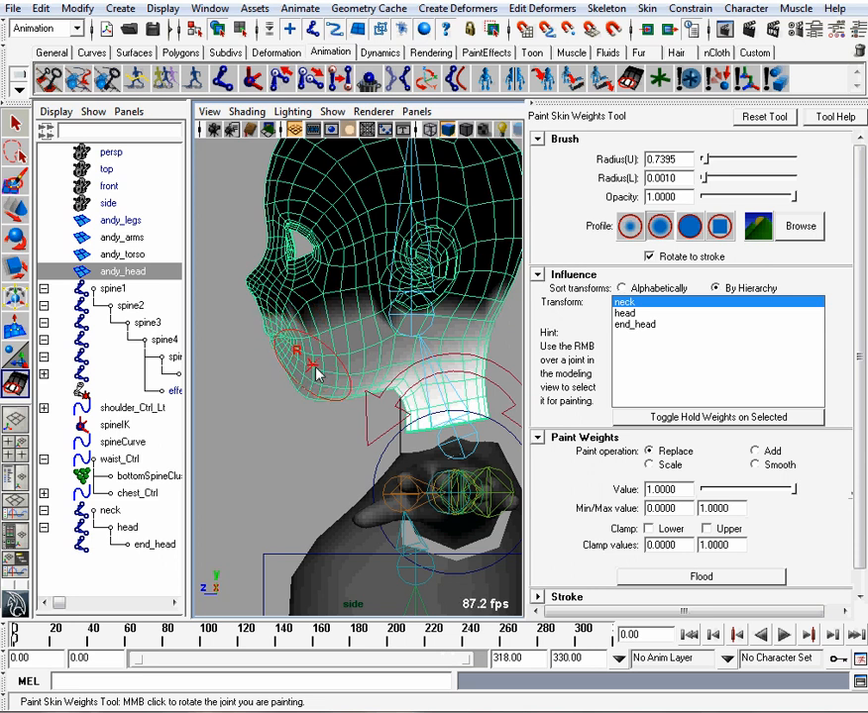
pyautogui.moveTo(504, 321)
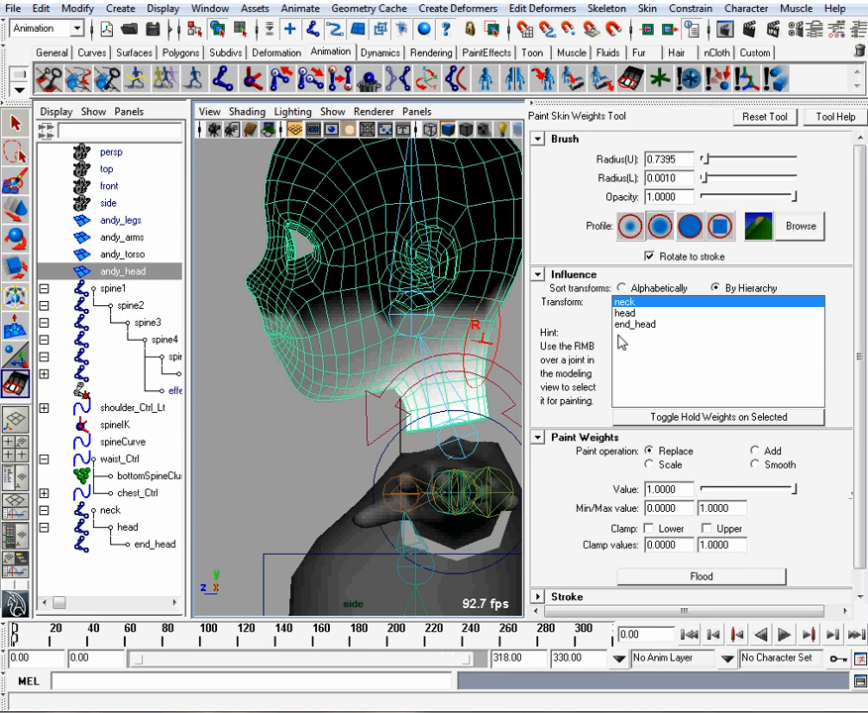
pyautogui.click(626, 313)
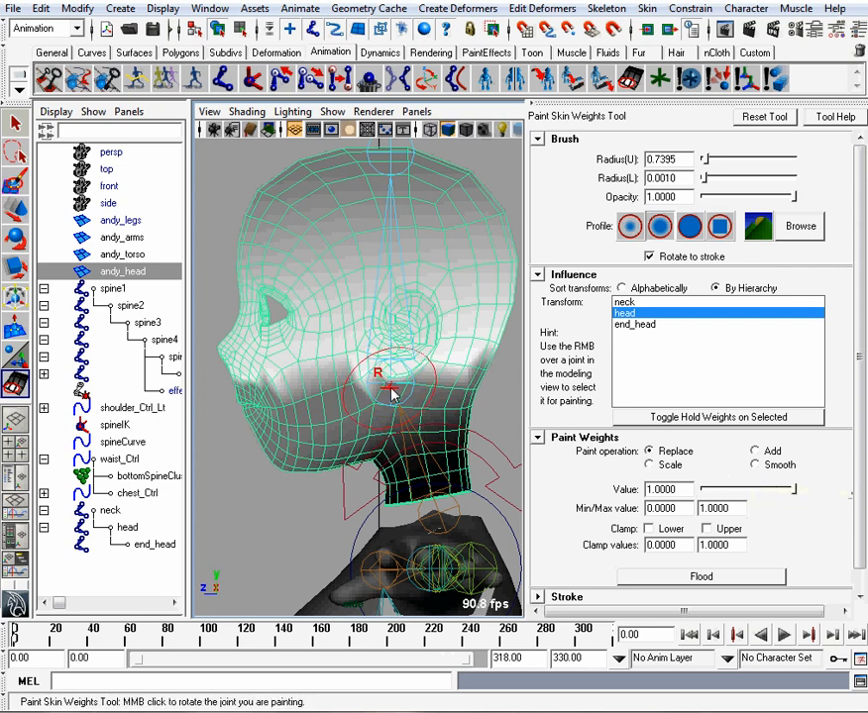
pyautogui.moveTo(254, 277)
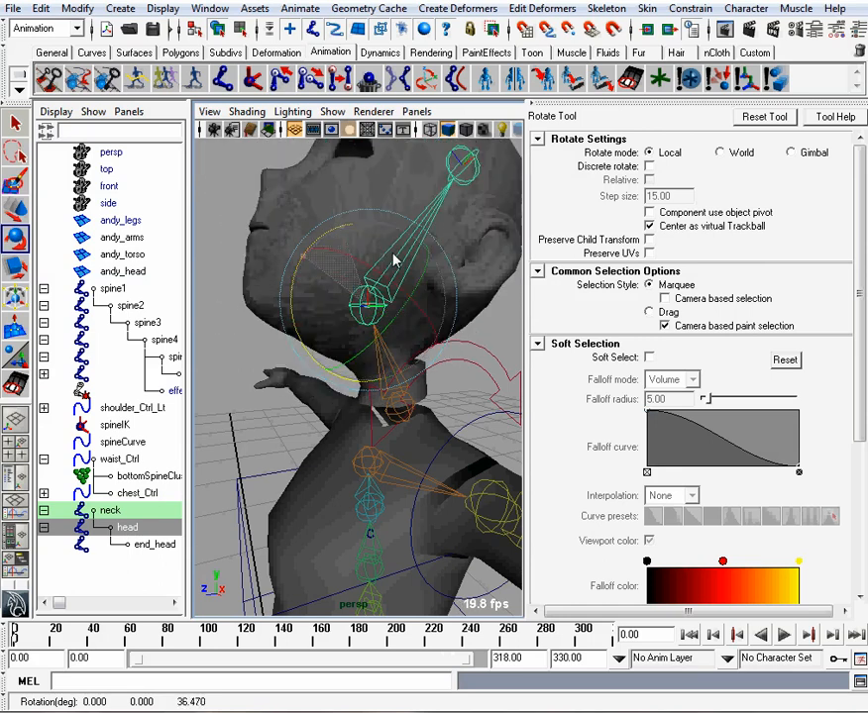
# Paint extra neck weight under the jaw after orbiting to see it.
pyautogui.moveTo(392, 259); pyautogui.dragTo(389, 335)
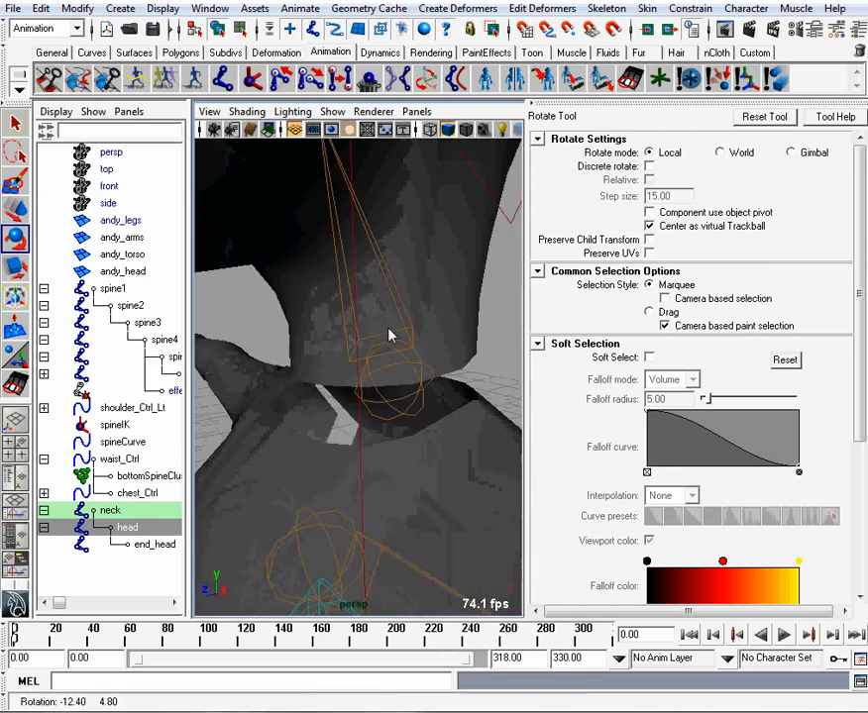
pyautogui.click(122, 270)
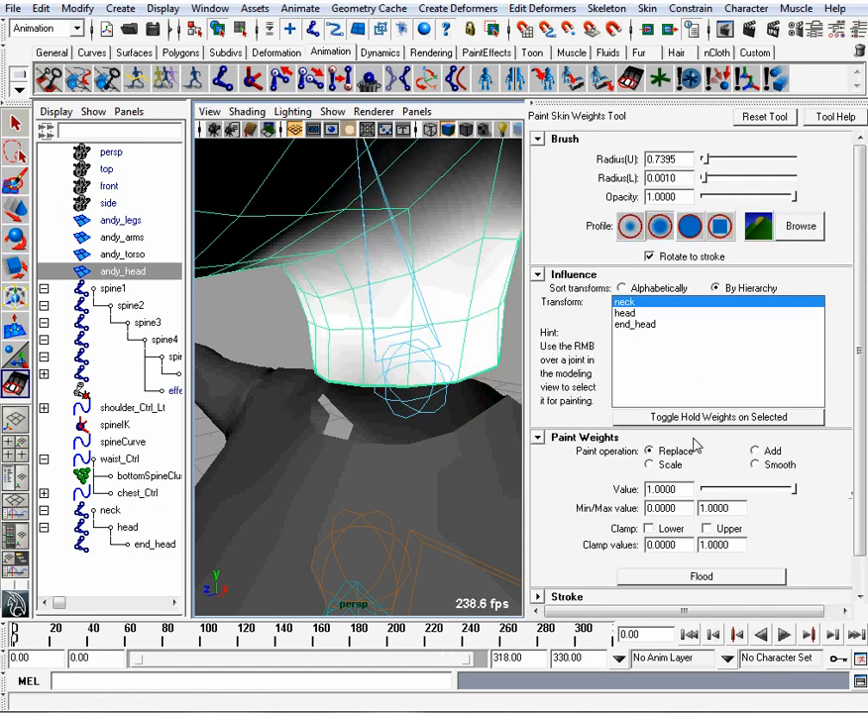
pyautogui.click(755, 452)
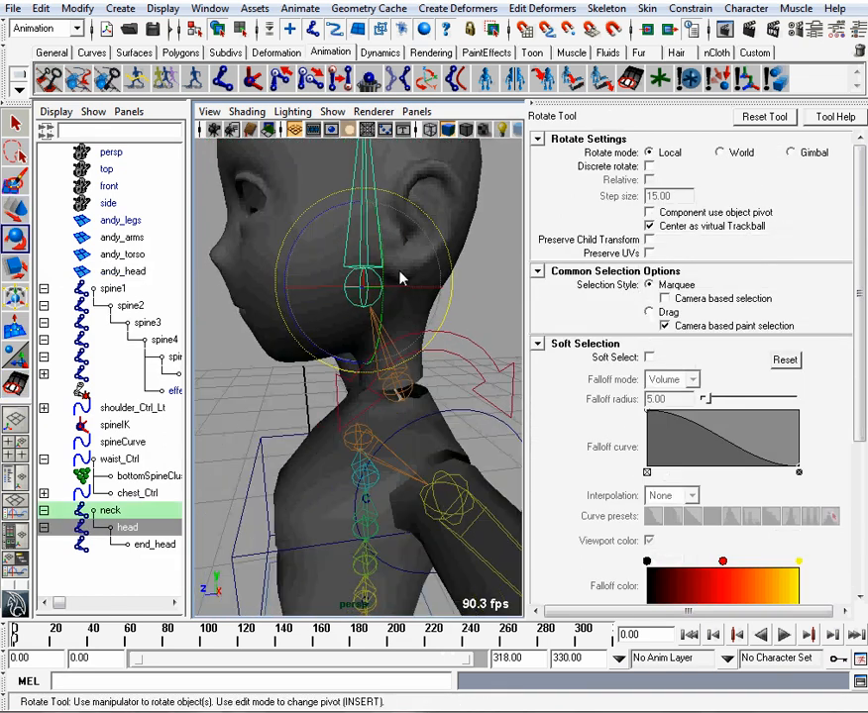
# Tilt the head joint back and forth to test the neck deformation.
pyautogui.moveTo(400, 277); pyautogui.dragTo(392, 233)
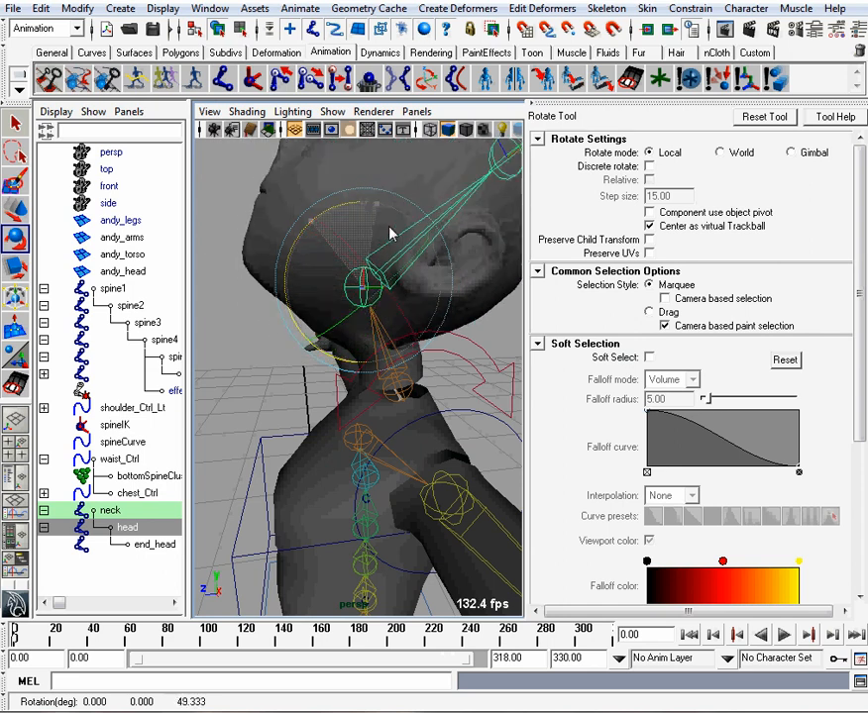
pyautogui.moveTo(392, 234); pyautogui.dragTo(321, 261)
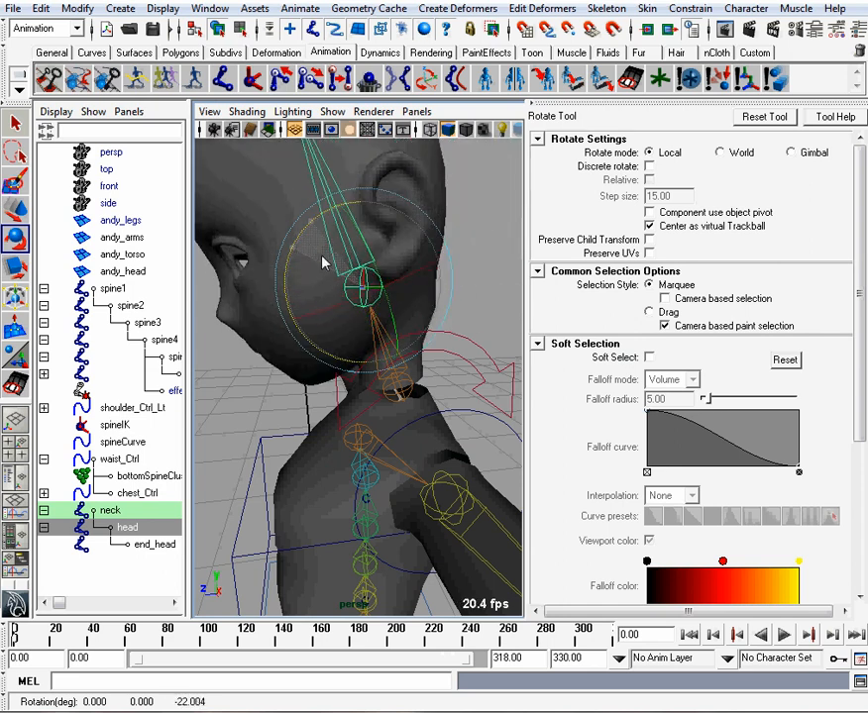
pyautogui.moveTo(327, 268); pyautogui.dragTo(346, 254)
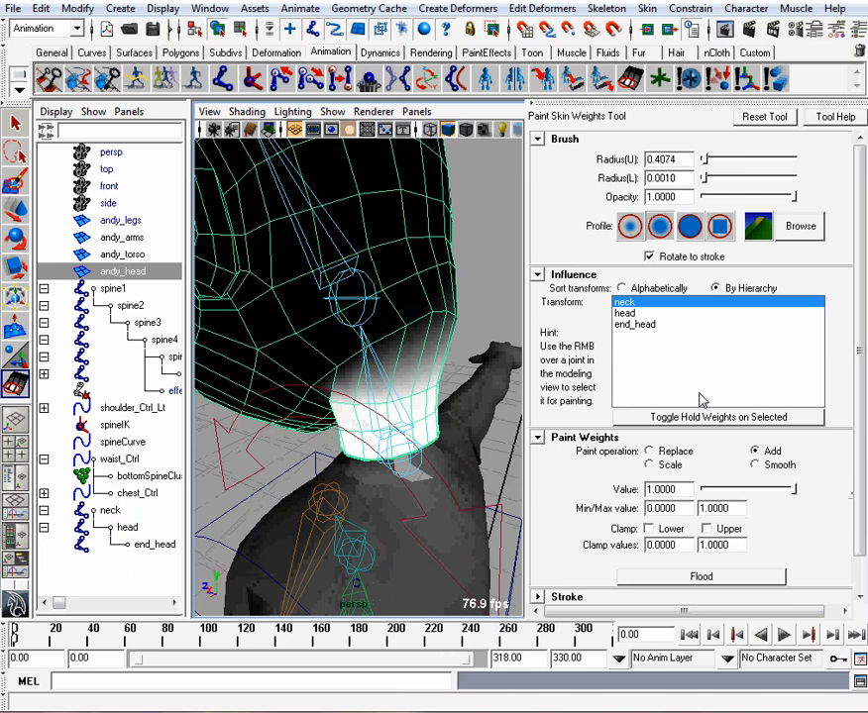
# Lower the paint value to about 0.13 and dab additive neck influence along the neck.
pyautogui.moveTo(777, 489); pyautogui.dragTo(717, 489)
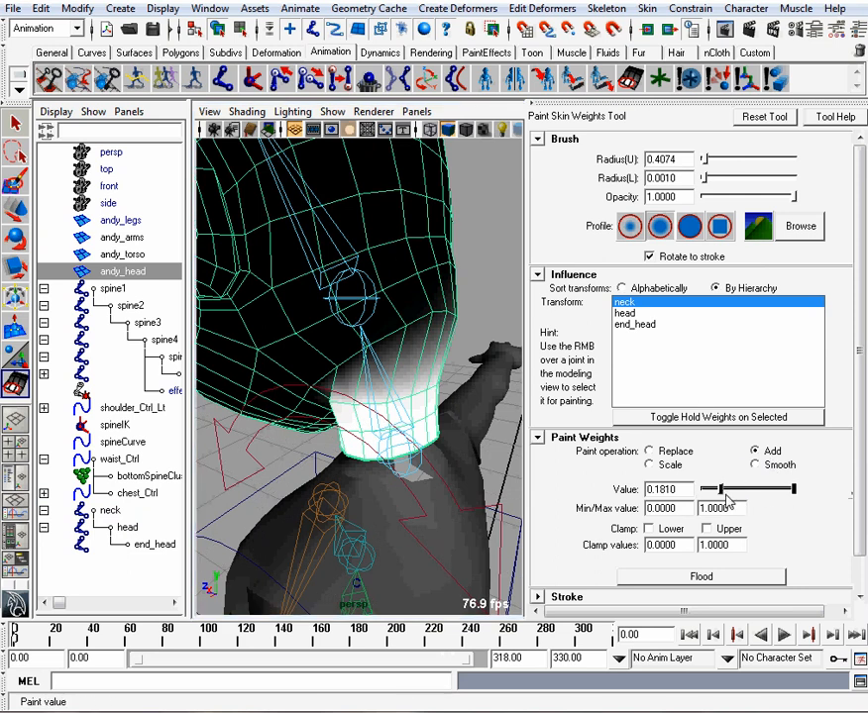
pyautogui.moveTo(724, 487); pyautogui.dragTo(703, 487)
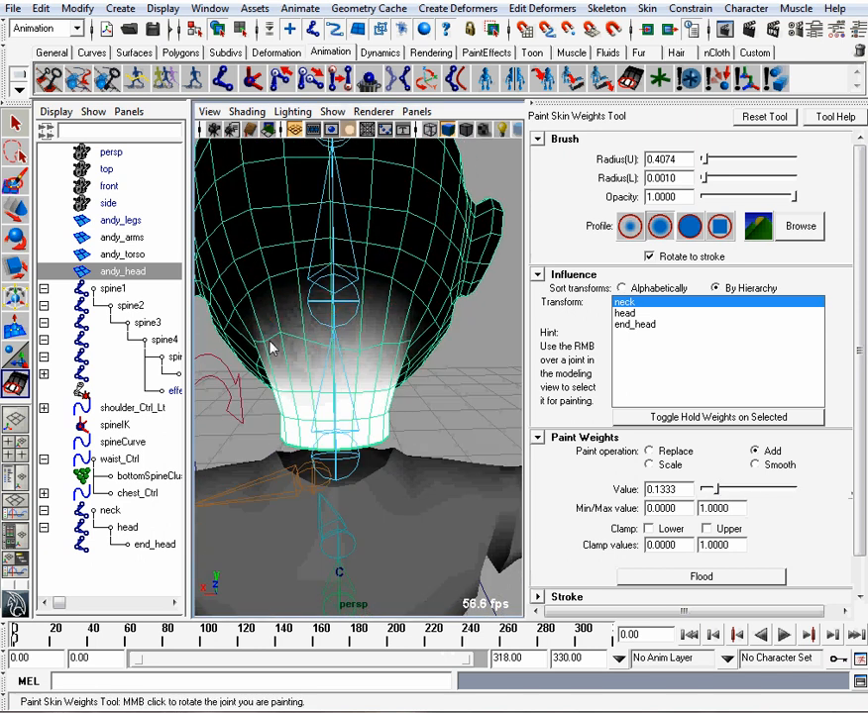
pyautogui.moveTo(278, 347); pyautogui.dragTo(336, 353)
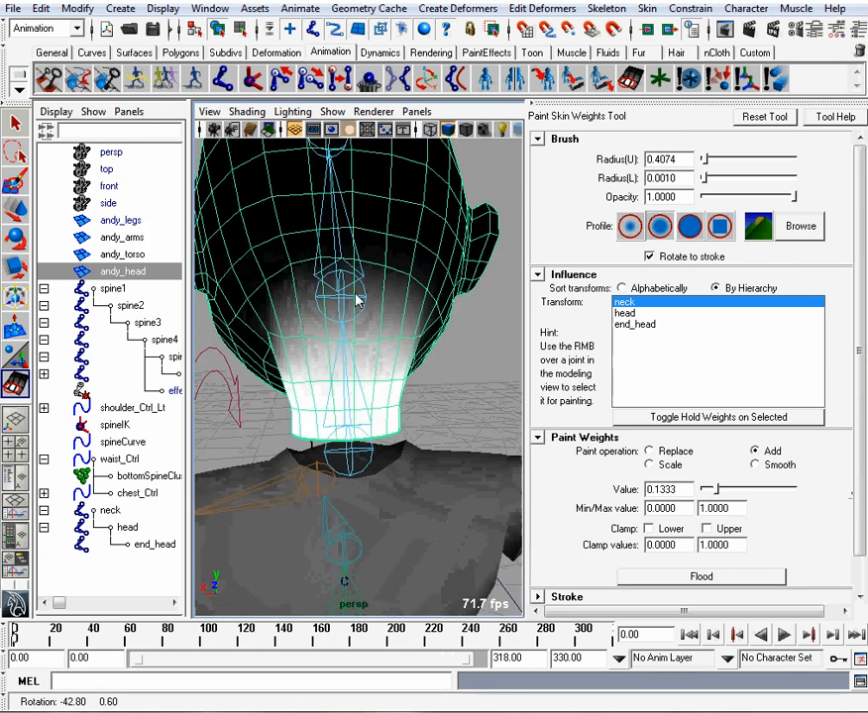
pyautogui.moveTo(357, 297); pyautogui.dragTo(396, 289)
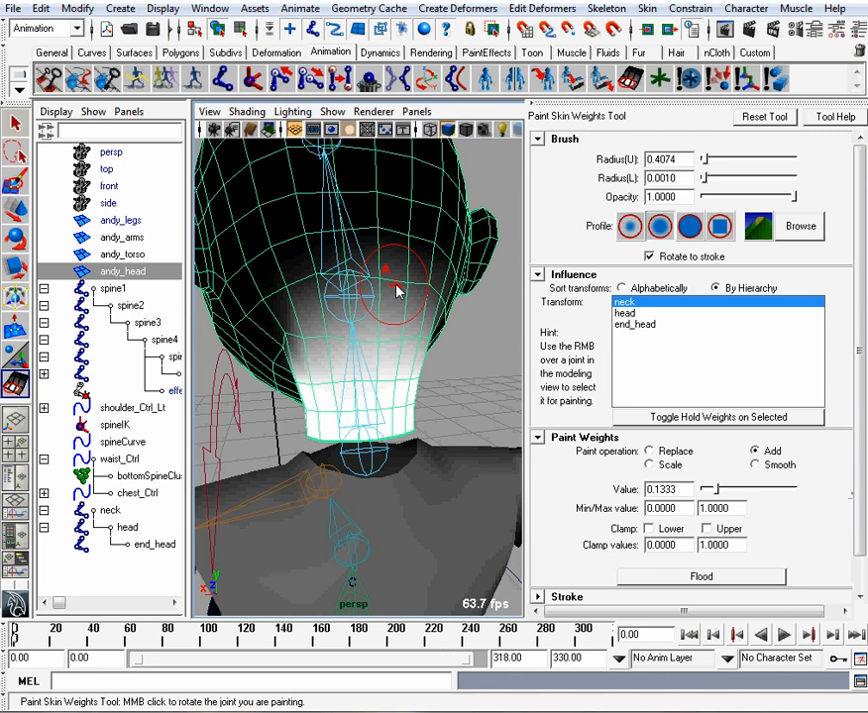
pyautogui.click(755, 464)
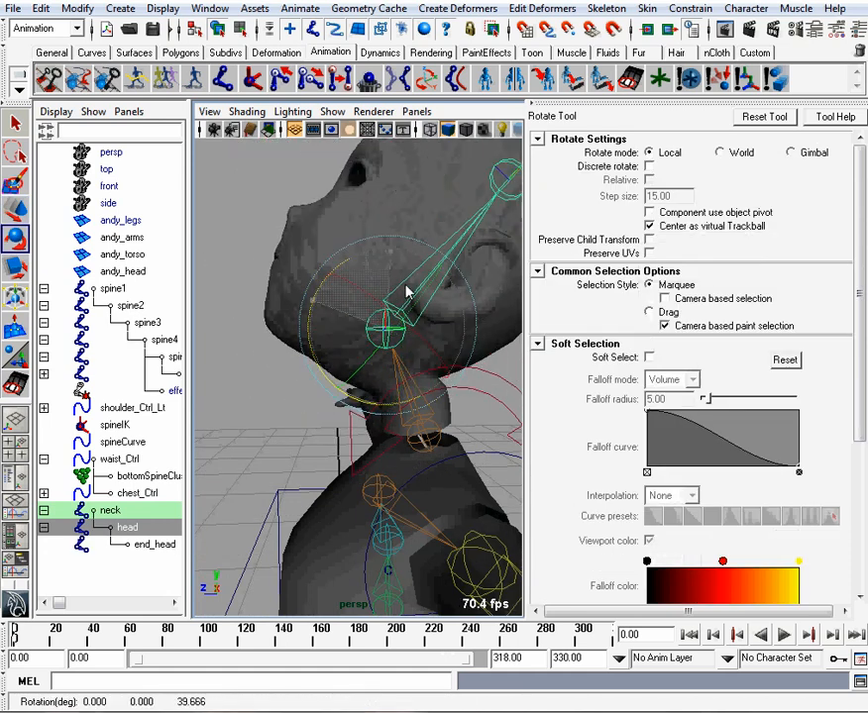
pyautogui.moveTo(406, 288); pyautogui.dragTo(297, 337)
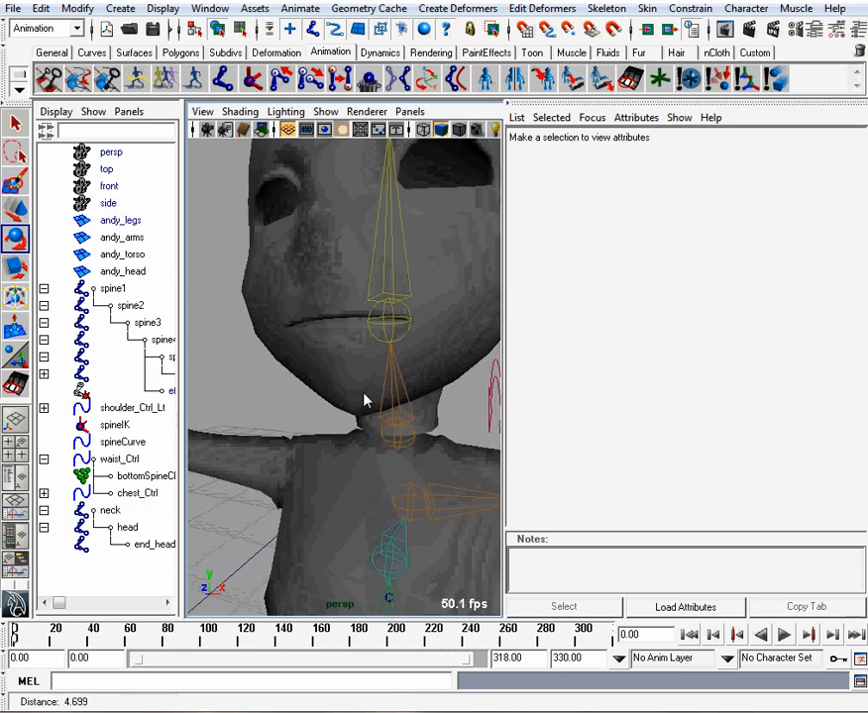
# Freeze the neck circle's transformations and begin renaming it neck_Ctrl.
pyautogui.moveTo(367, 396); pyautogui.dragTo(386, 406)
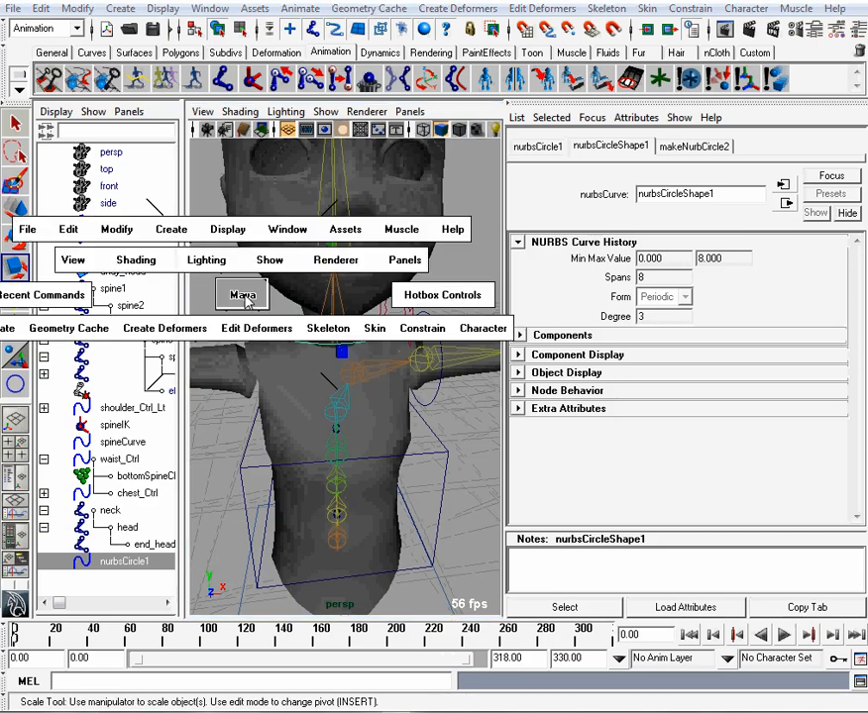
pyautogui.click(115, 230)
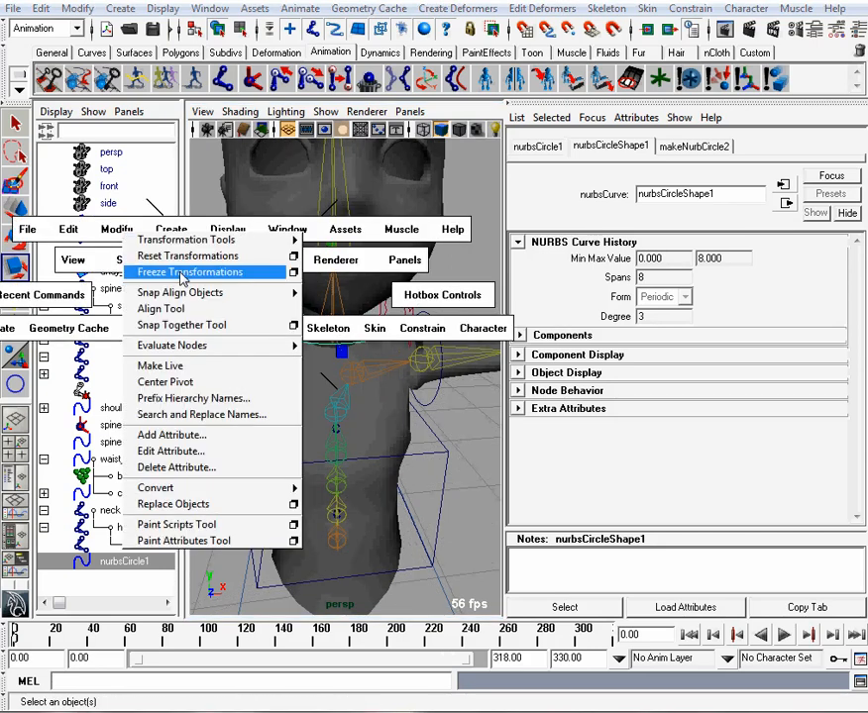
pyautogui.click(189, 271)
pyautogui.write('neck_')
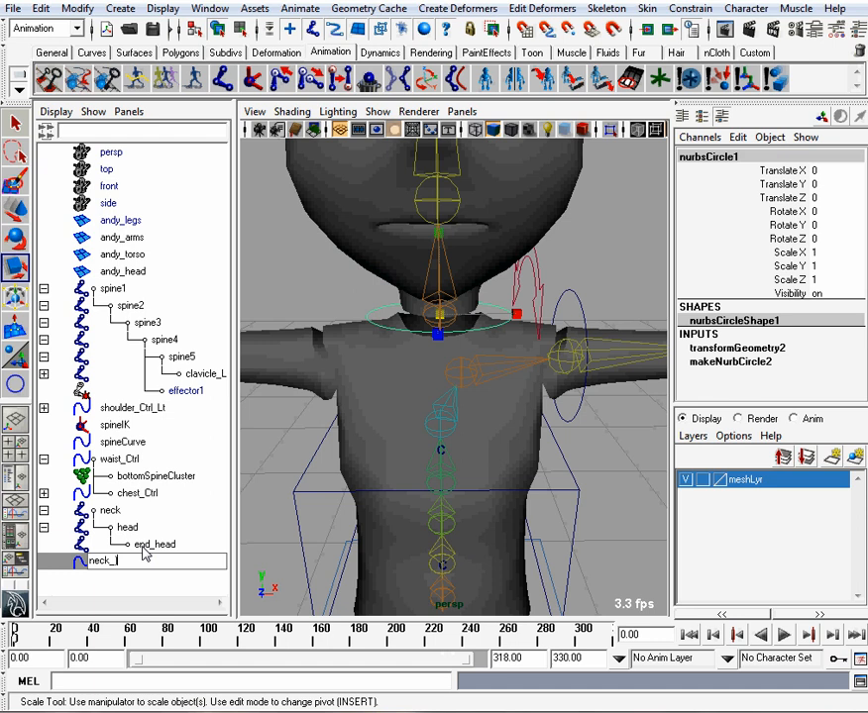
pyautogui.write('Ctrl')
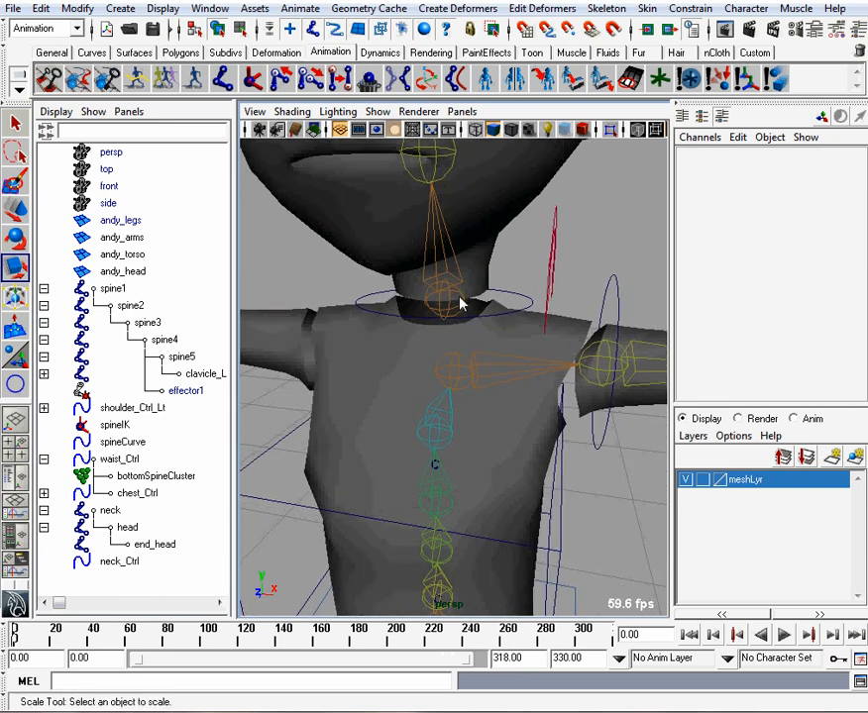
# Orient-constrain the neck joint to neck_Ctrl with Maintain offset, creating neck_orientConstraint1.
pyautogui.click(456, 299)
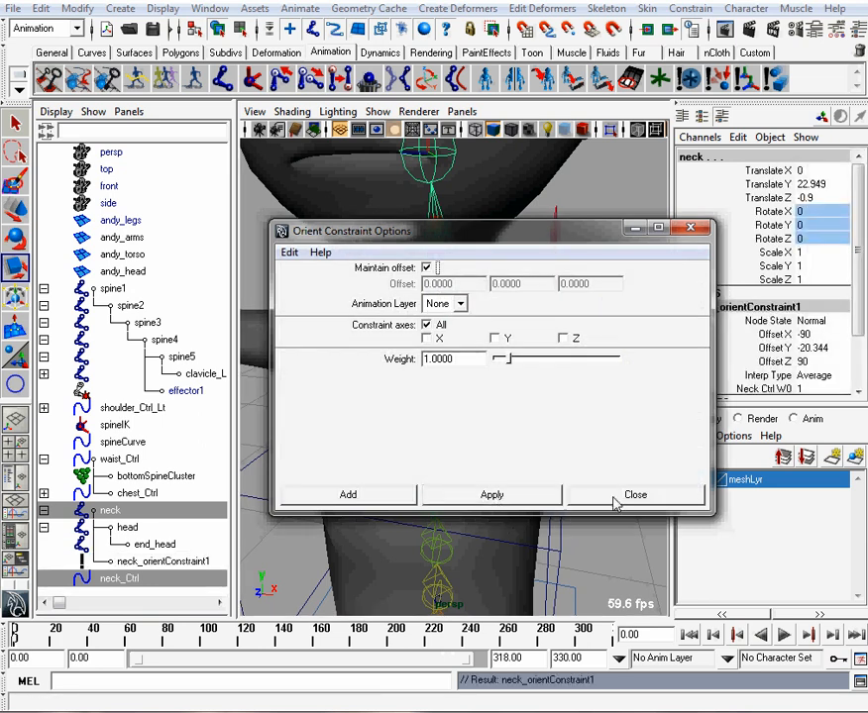
pyautogui.click(634, 496)
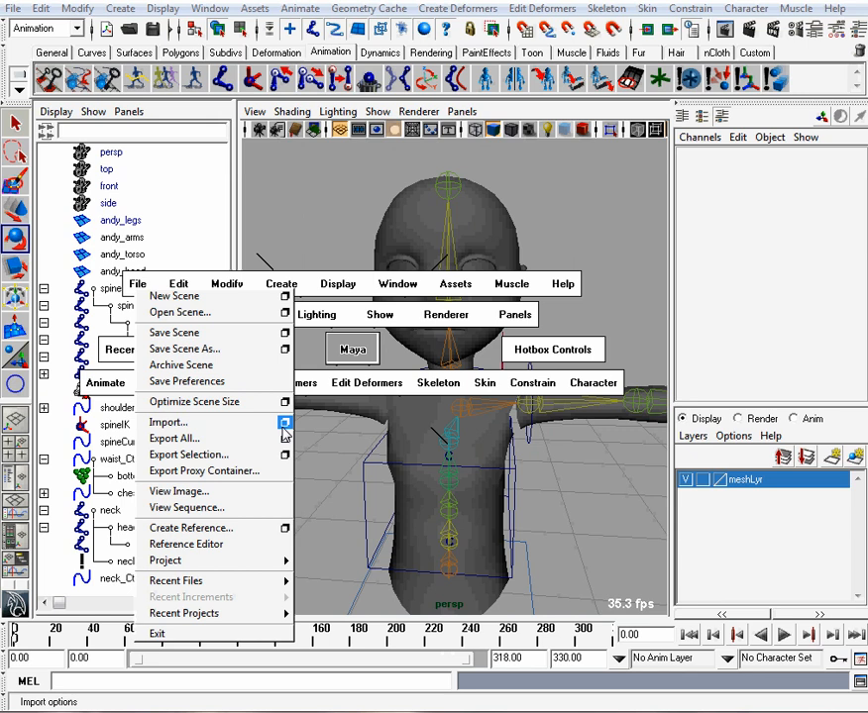
# Import cubeXform.mb from the ControlShapes folder into the scene.
pyautogui.click(168, 422)
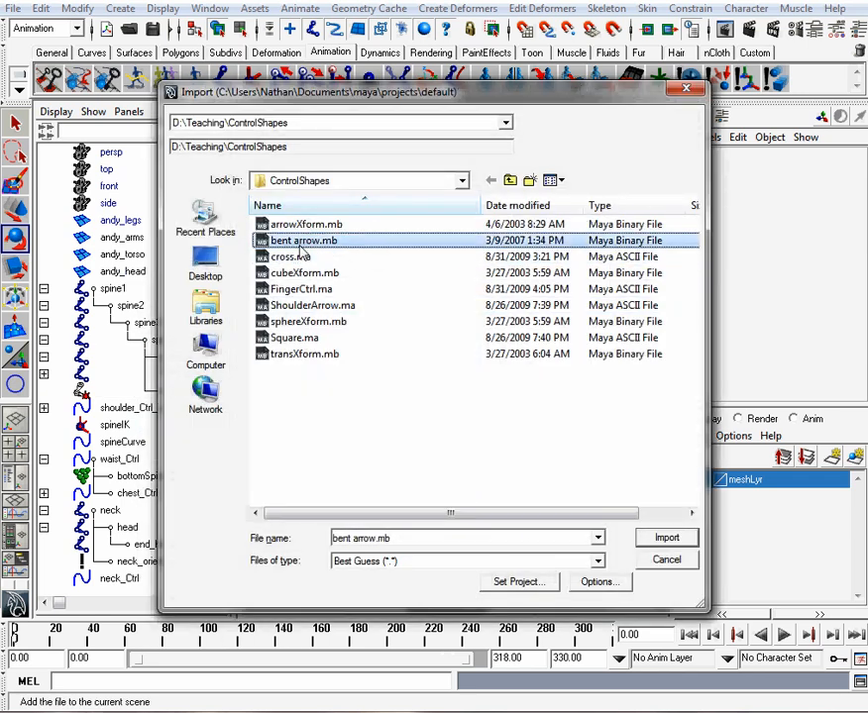
pyautogui.click(293, 337)
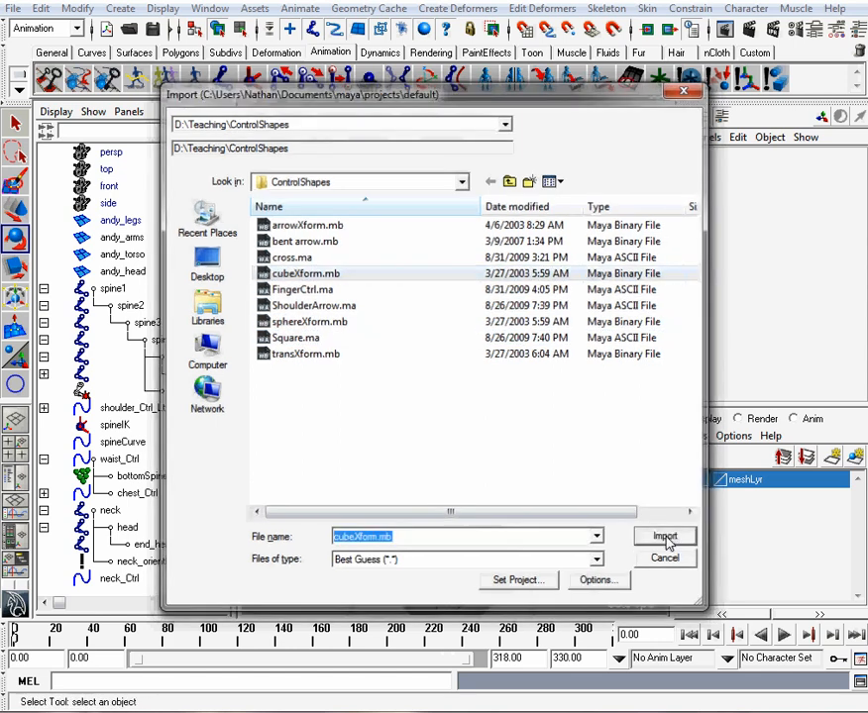
pyautogui.click(664, 535)
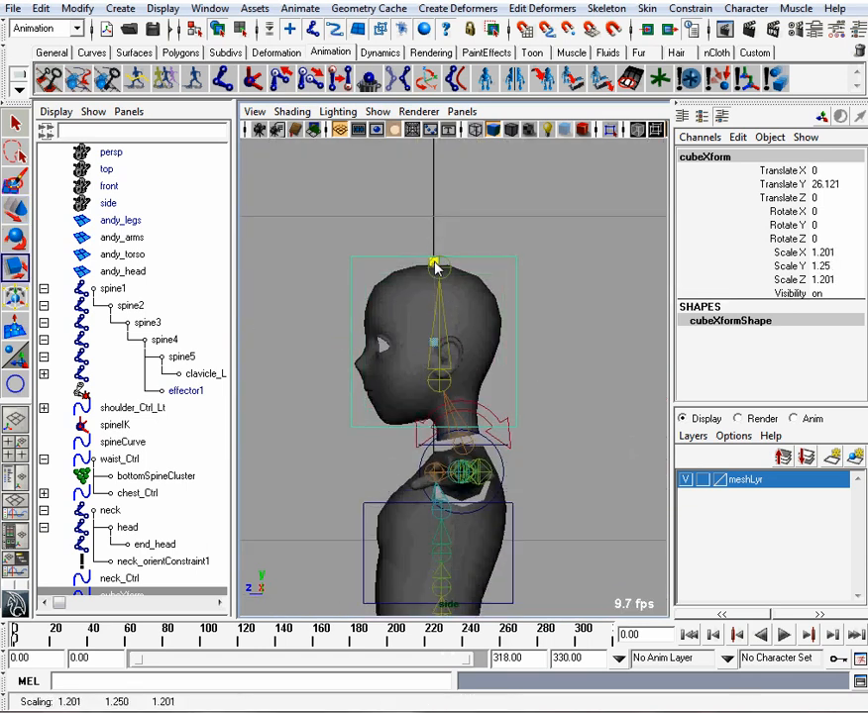
# Scale the cube to about 1.2 and centre it on the head using the orthographic views.
pyautogui.moveTo(434, 262); pyautogui.dragTo(438, 306)
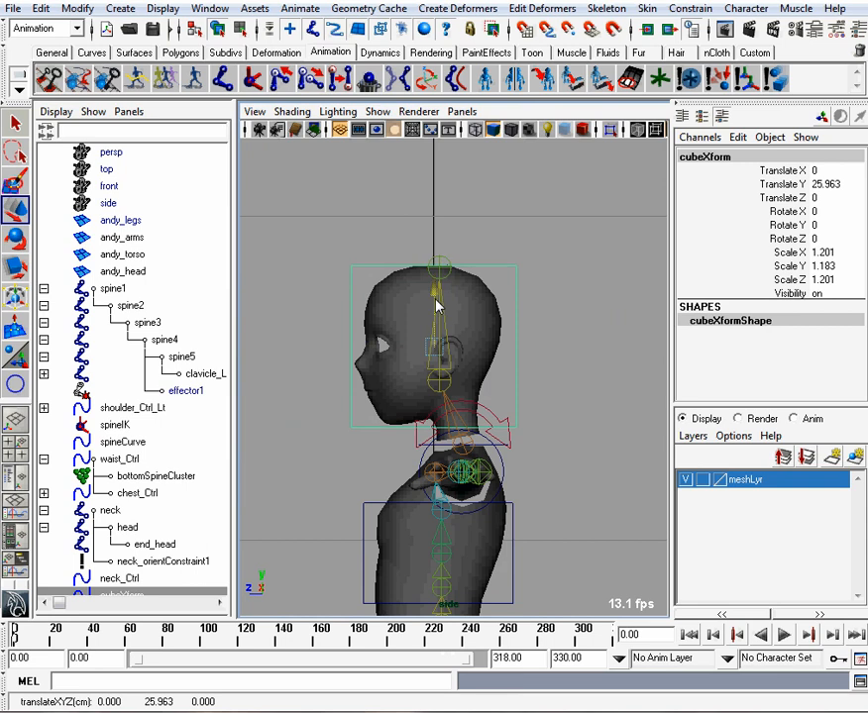
pyautogui.press('space')
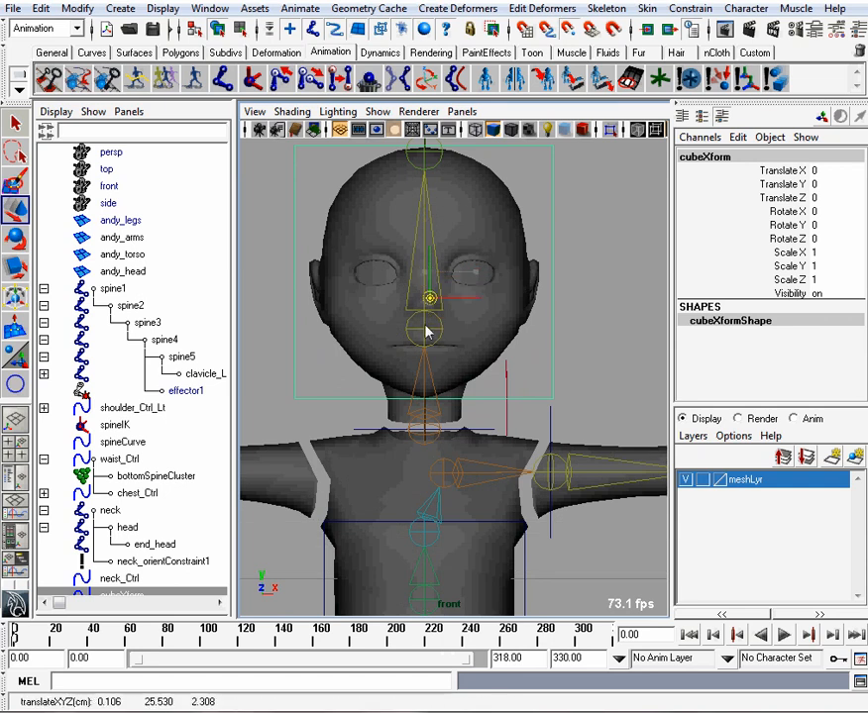
pyautogui.moveTo(432, 298); pyautogui.dragTo(422, 327)
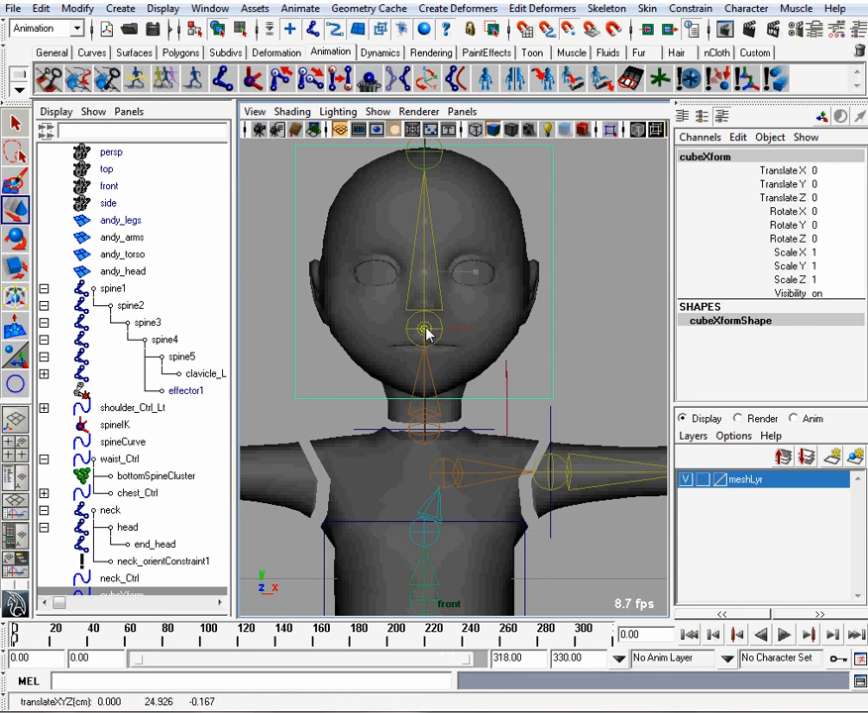
pyautogui.press('space')
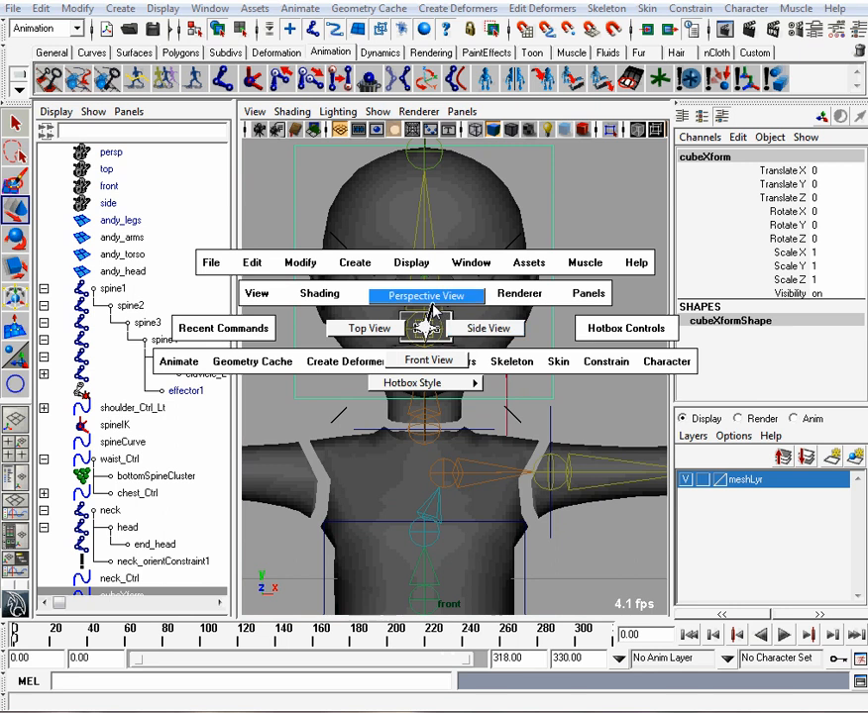
pyautogui.click(428, 293)
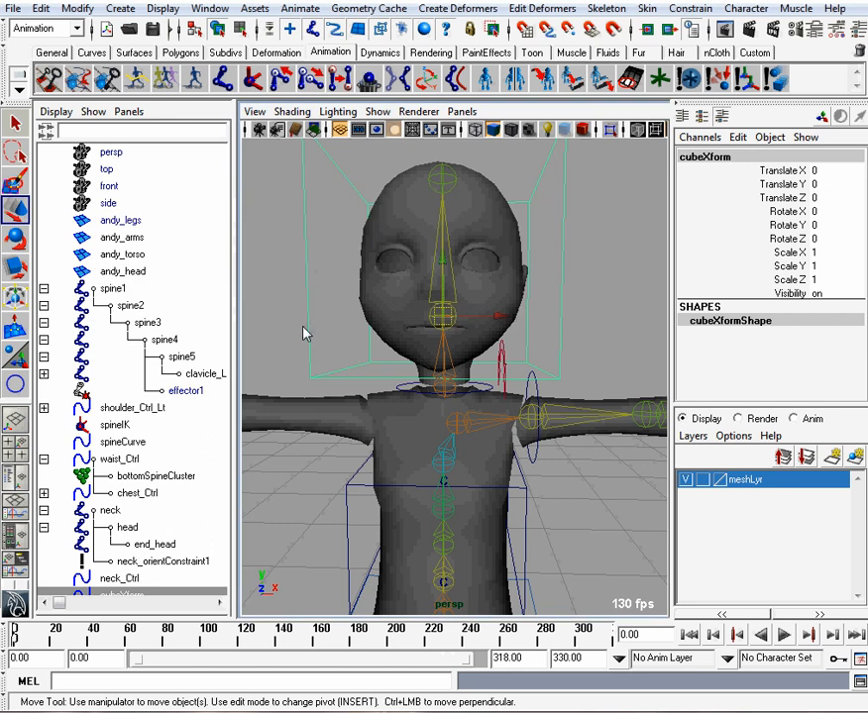
pyautogui.press('space')
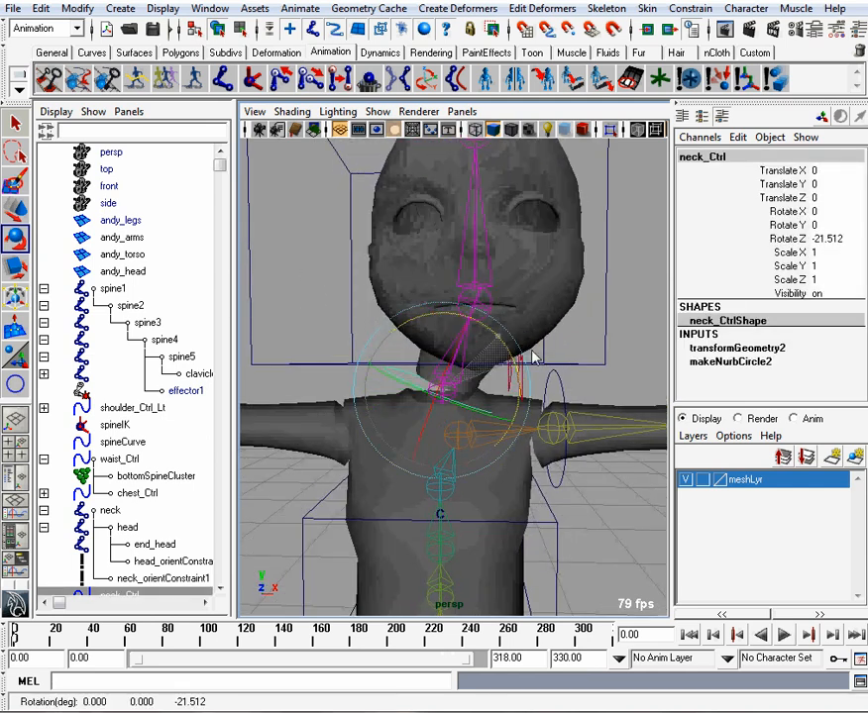
# Rotate neck_Ctrl back and forth to confirm the constrained head follows.
pyautogui.moveTo(525, 356); pyautogui.dragTo(500, 341)
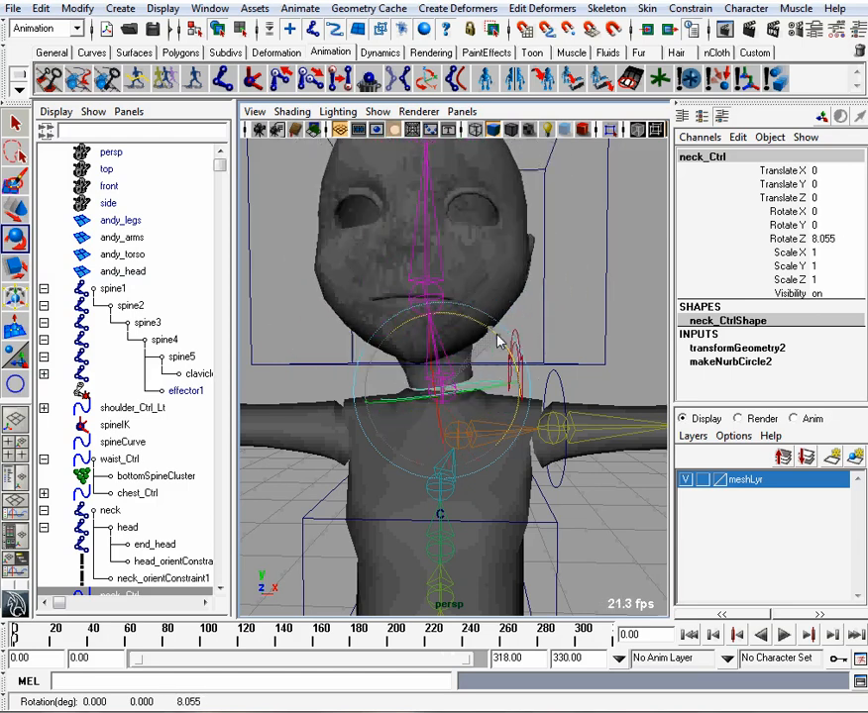
pyautogui.moveTo(499, 340); pyautogui.dragTo(480, 341)
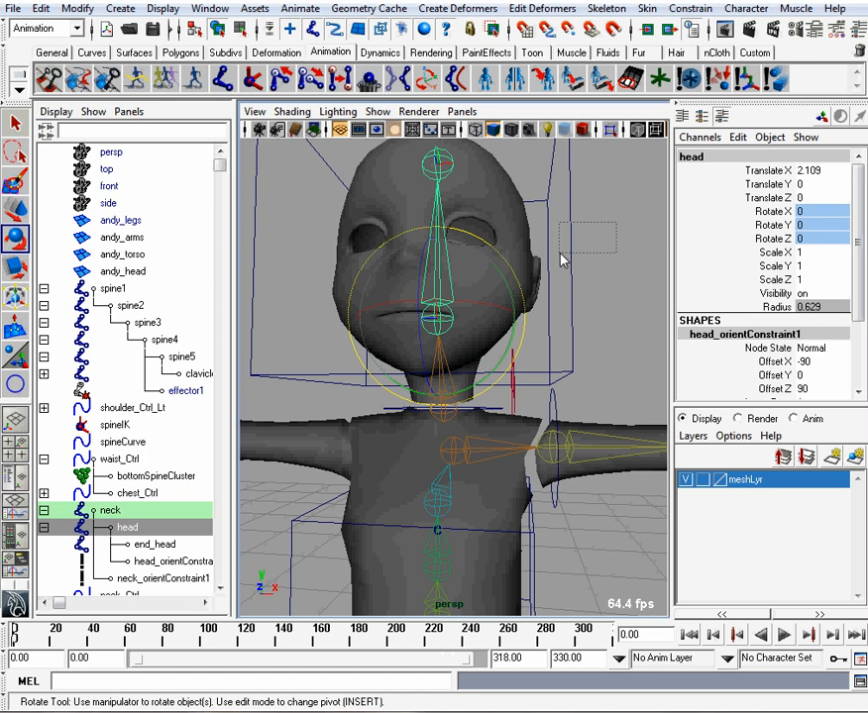
pyautogui.press('space')
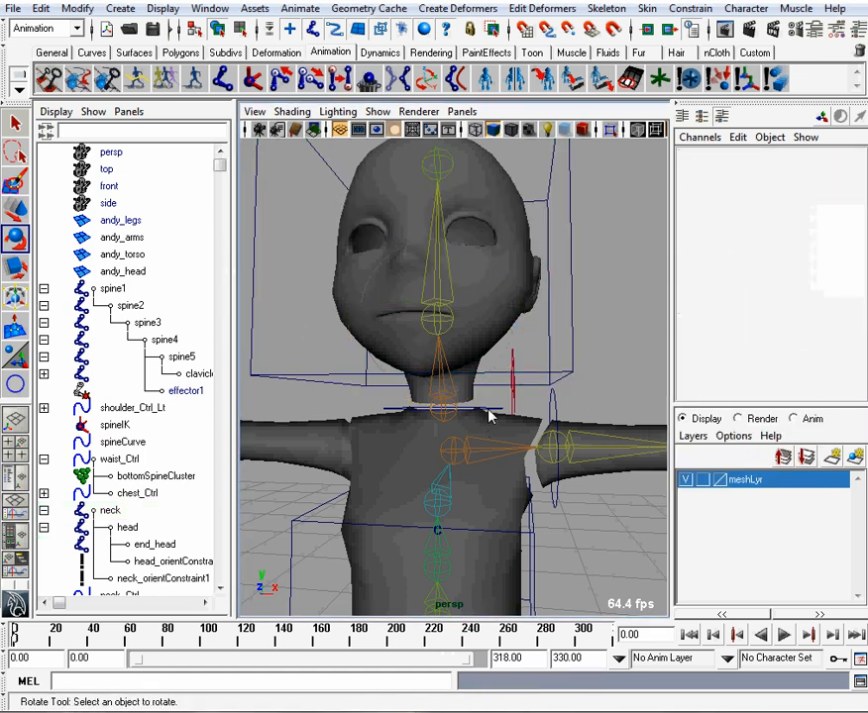
pyautogui.moveTo(486, 416); pyautogui.dragTo(515, 361)
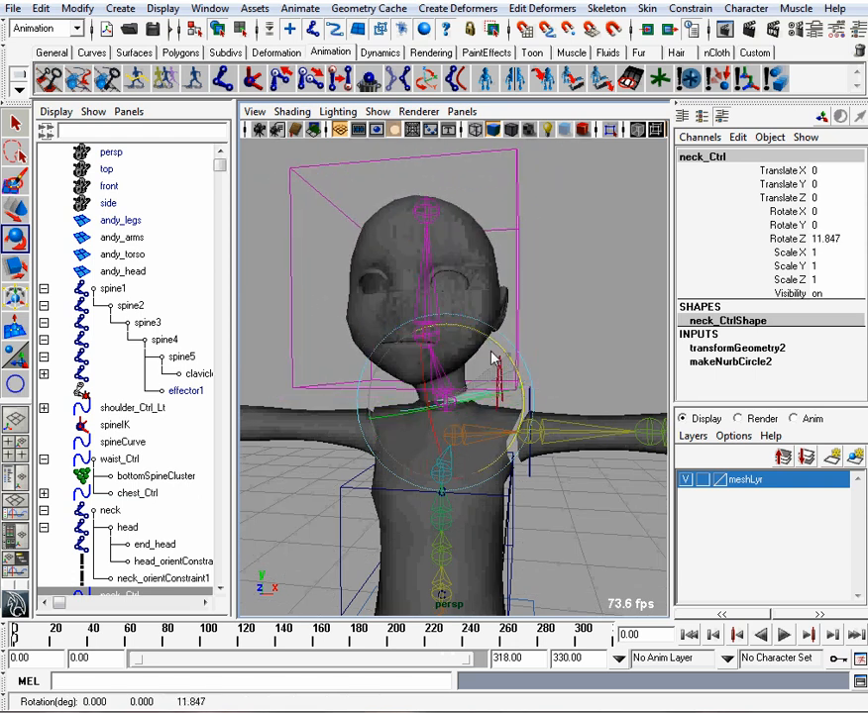
pyautogui.moveTo(486, 357); pyautogui.dragTo(496, 352)
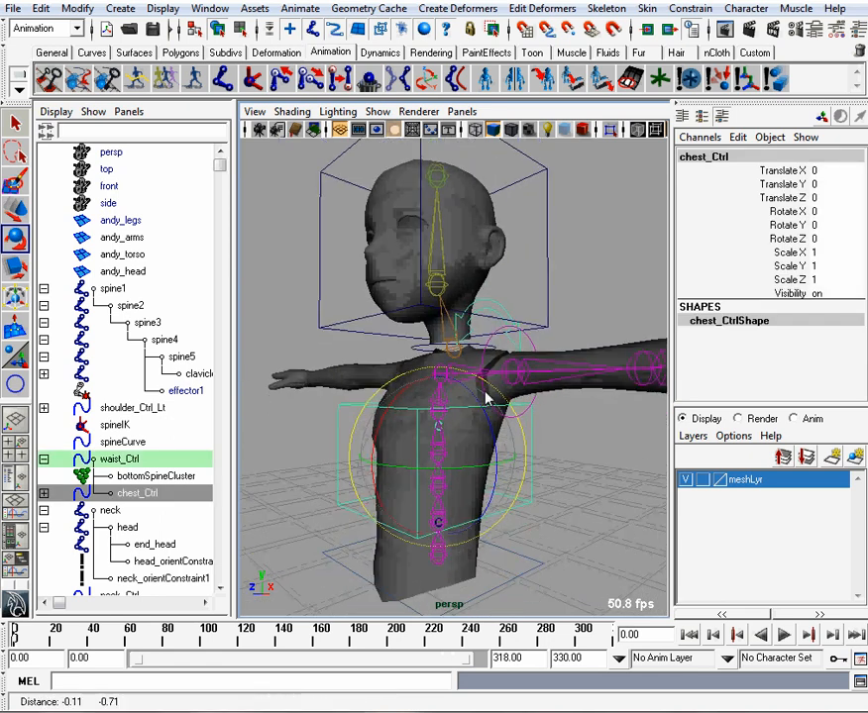
# Parent neck_Ctl under chest_Ctl, then rotate chest_Ctl about 39 degrees to verify neck and head follow.
pyautogui.moveTo(486, 396); pyautogui.dragTo(396, 432)
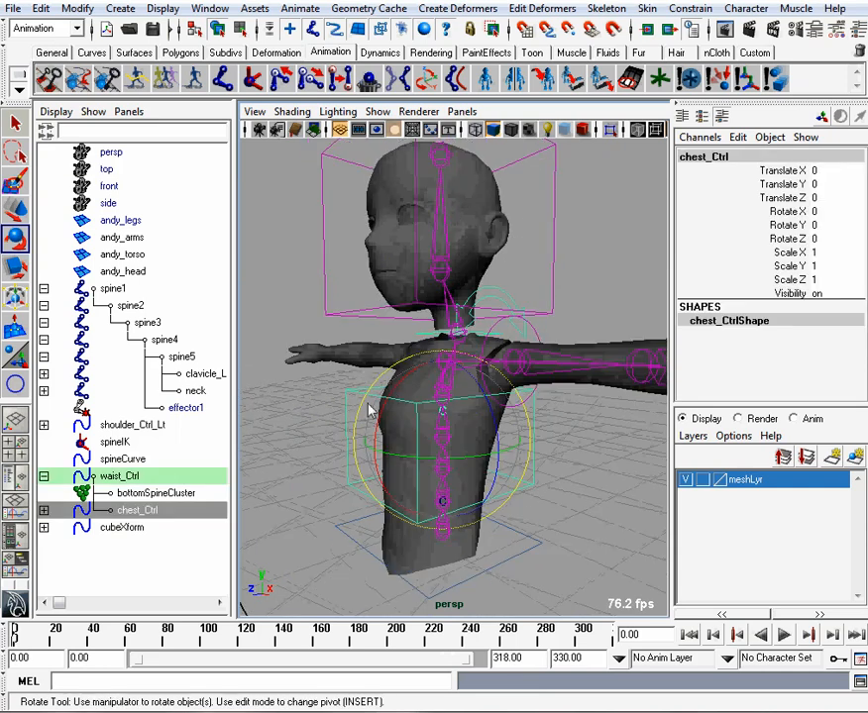
pyautogui.moveTo(366, 411); pyautogui.dragTo(406, 396)
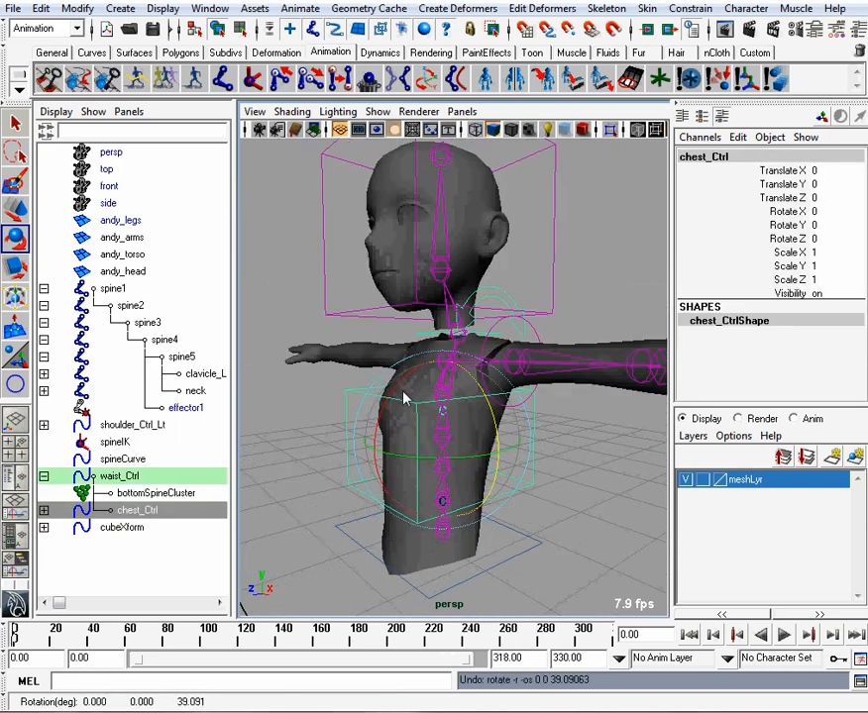